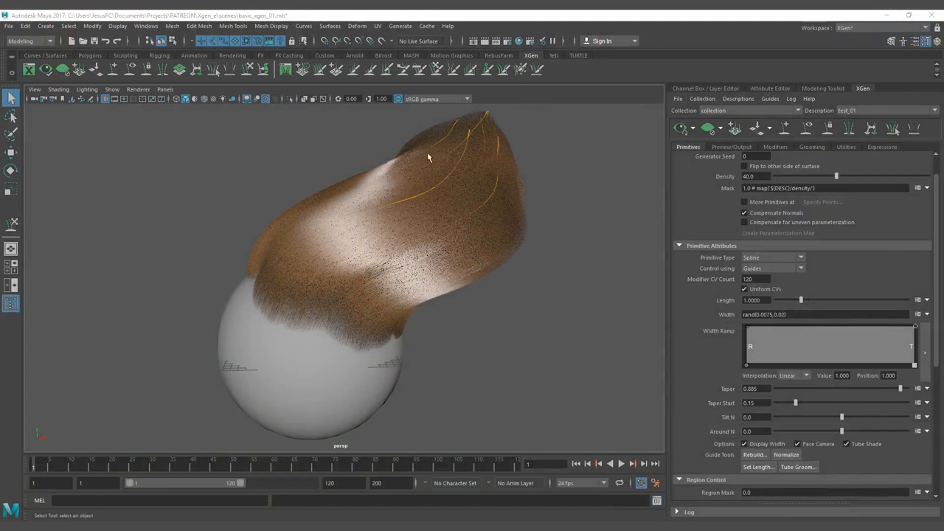
- Orbit around the sphere to inspect the broad hair wave from above, below and the side
left_click_drag(428, 157, 354, 243)
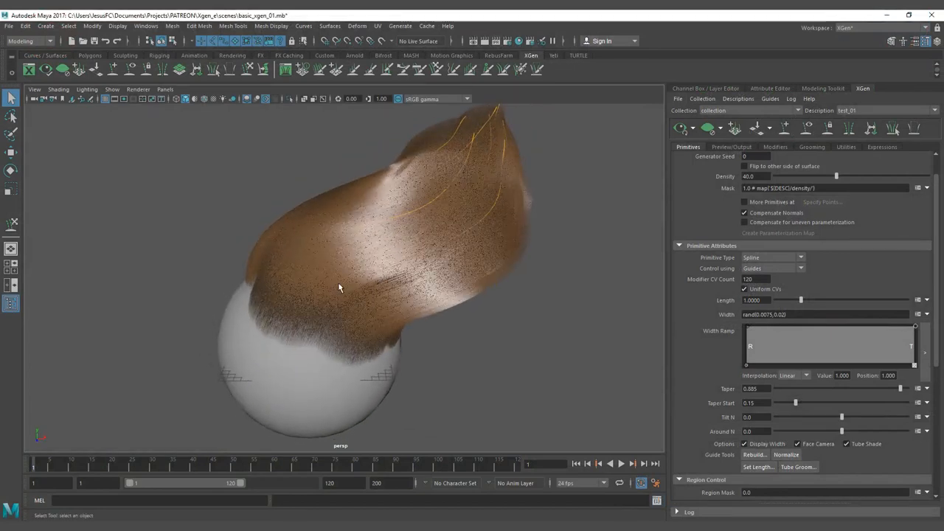
left_click_drag(339, 288, 377, 291)
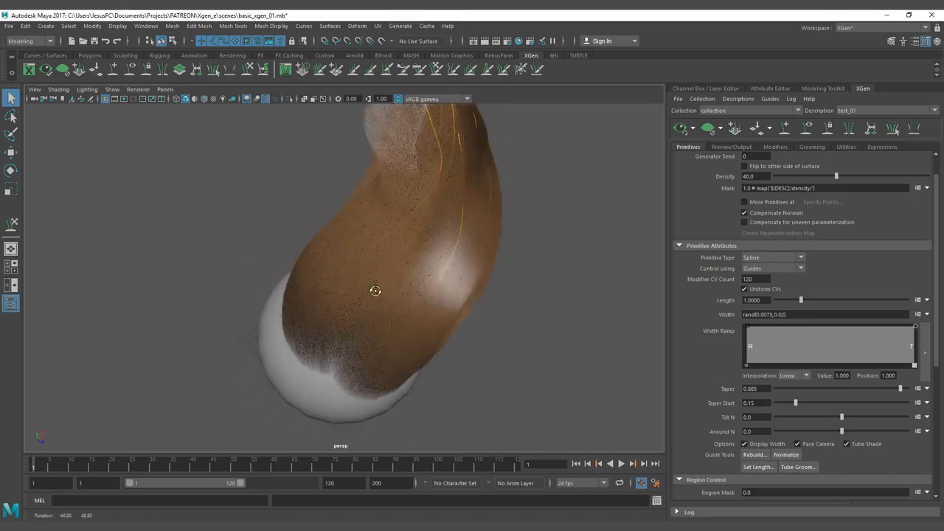
left_click_drag(375, 291, 329, 310)
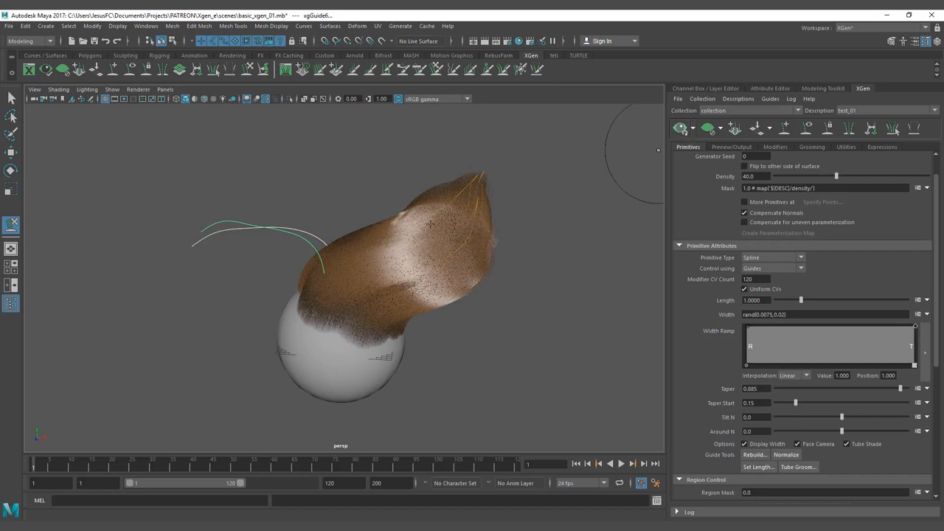
left_click_drag(442, 258, 354, 229)
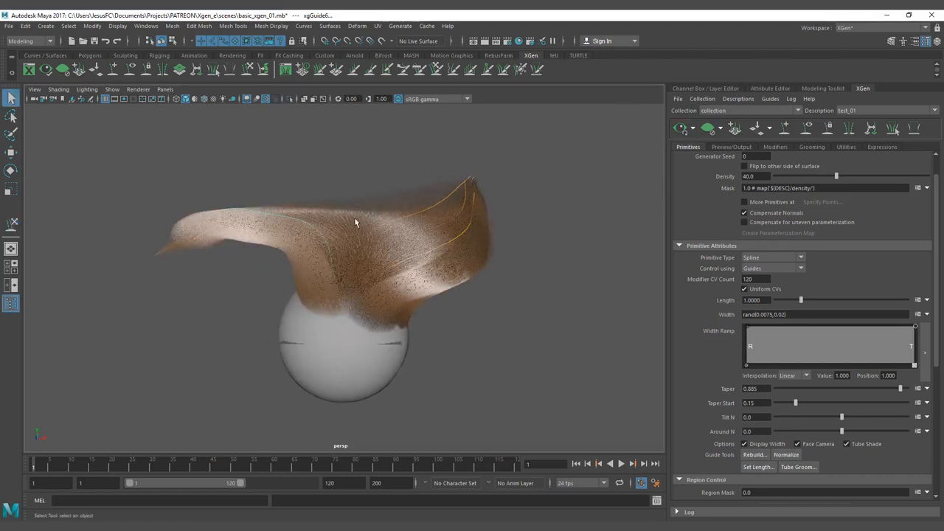
left_click_drag(354, 221, 262, 203)
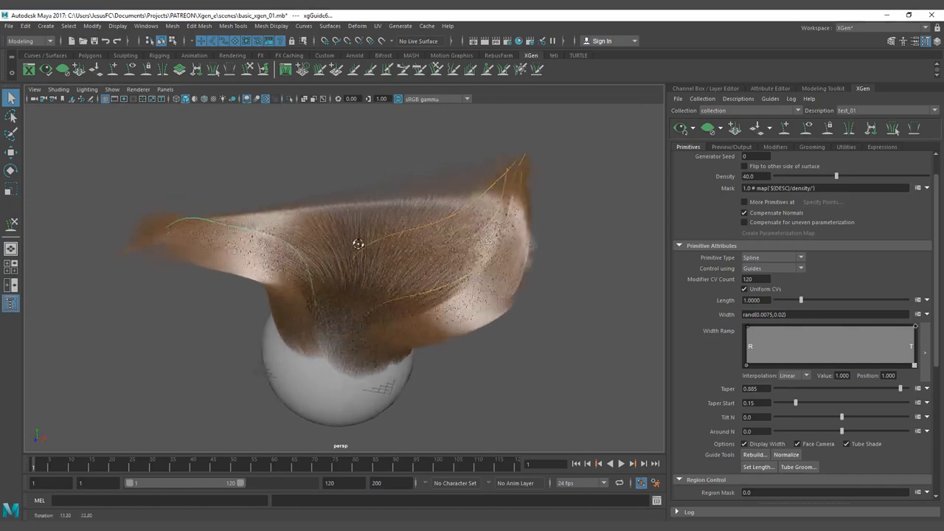
left_click_drag(357, 243, 335, 279)
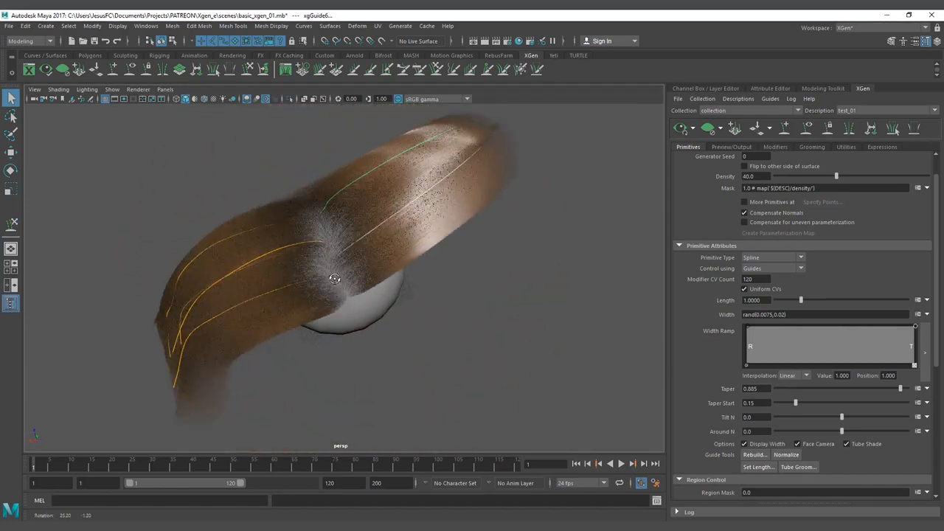
left_click_drag(334, 279, 341, 284)
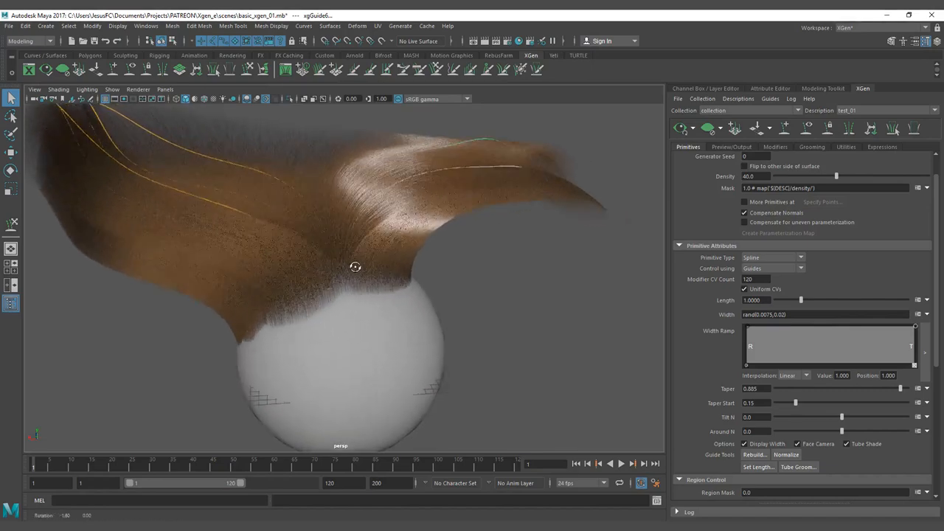
left_click_drag(354, 266, 417, 284)
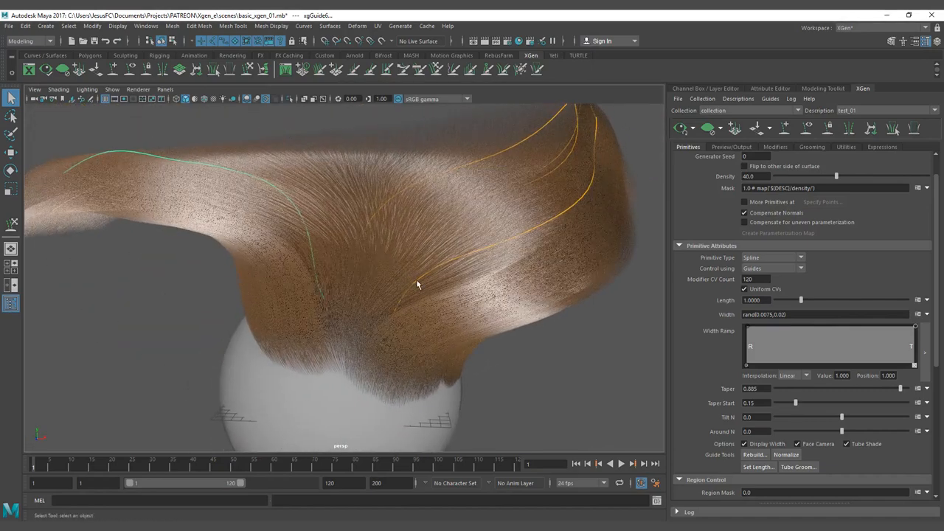
left_click_drag(414, 280, 386, 260)
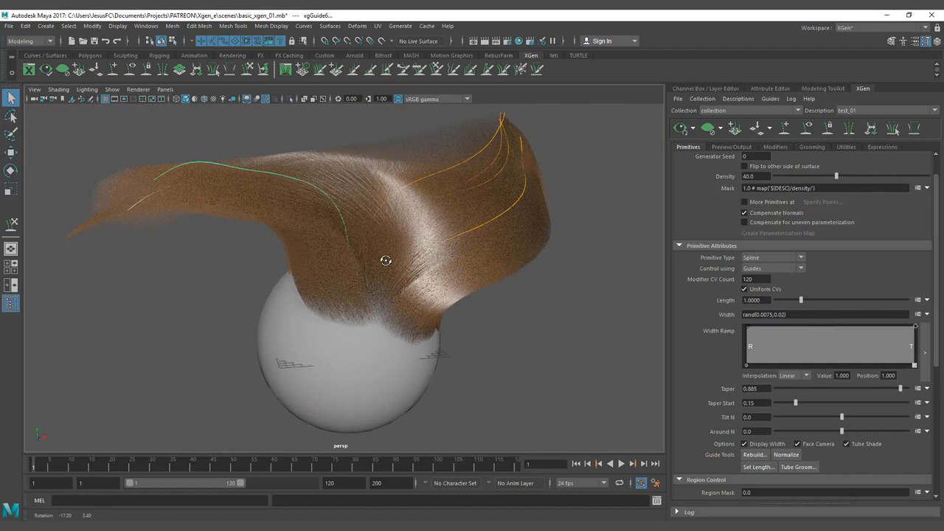
left_click_drag(386, 260, 355, 226)
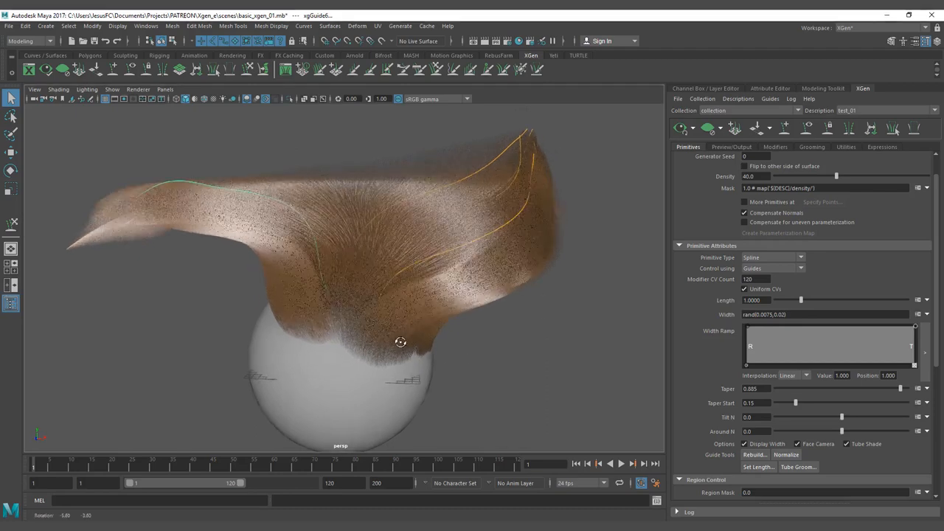
left_click_drag(401, 341, 443, 352)
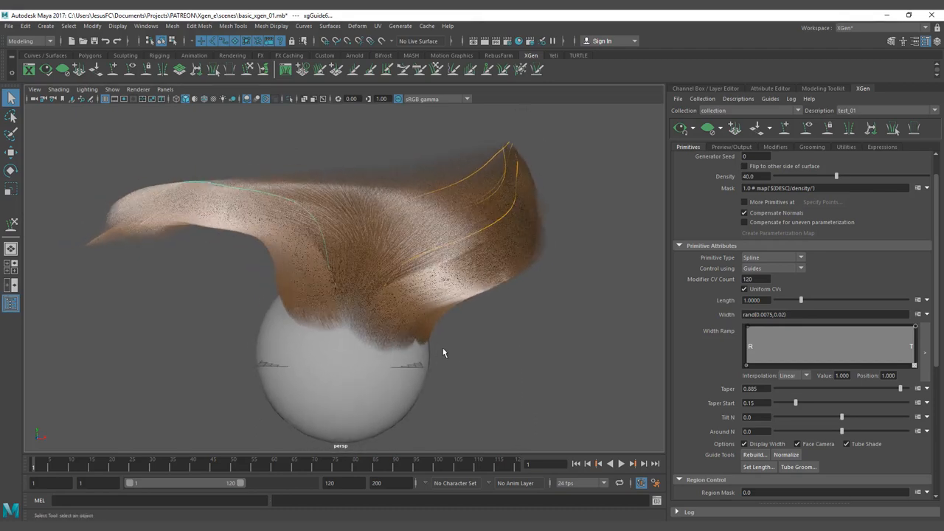
mouse_move(8, 26)
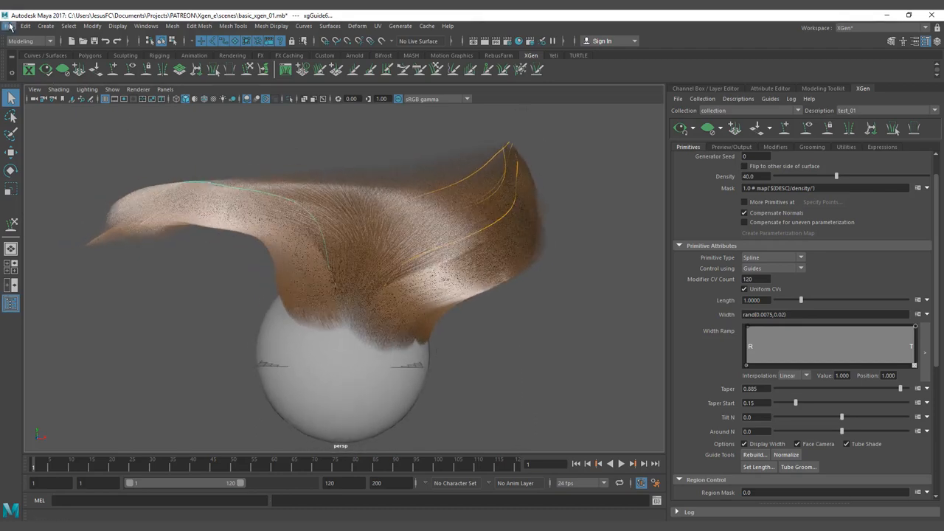
- Orbit the groom again, then scroll the XGen Primitives tab down to Region Control
left_click(8, 26)
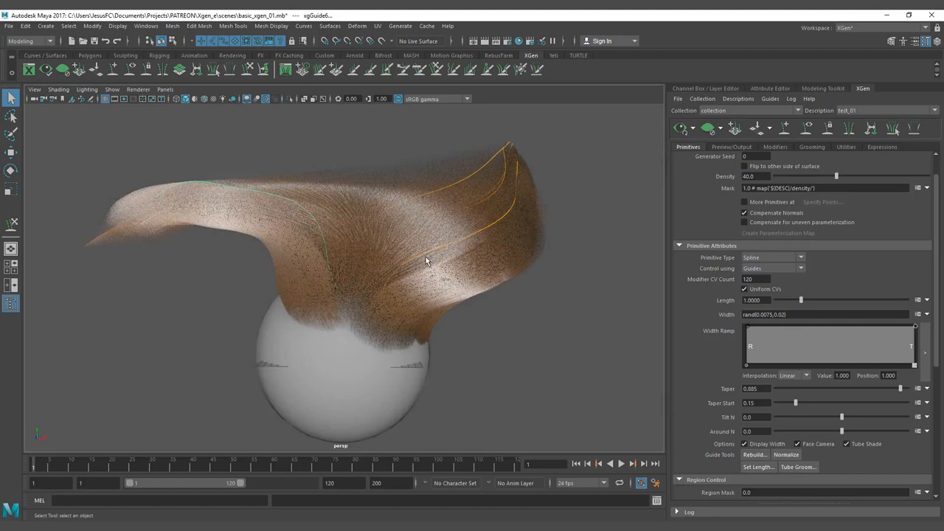
left_click_drag(425, 261, 352, 249)
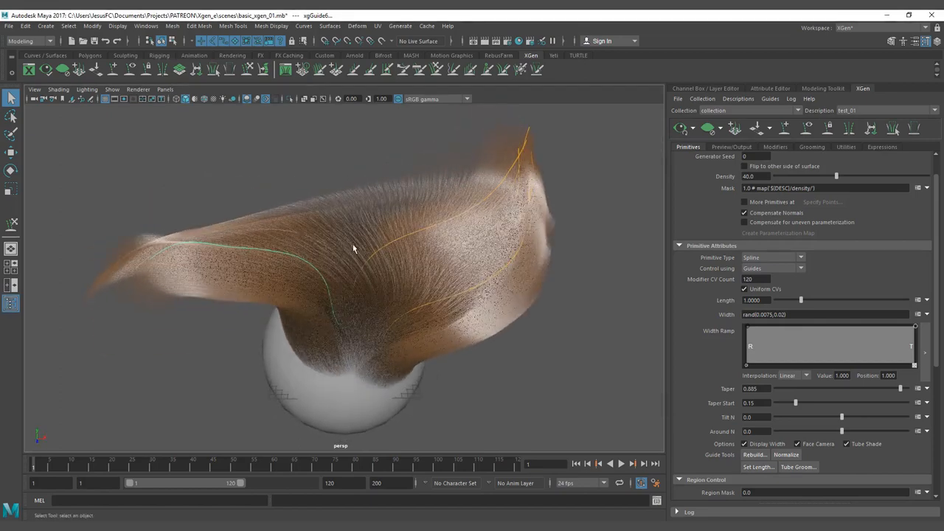
left_click_drag(354, 248, 341, 268)
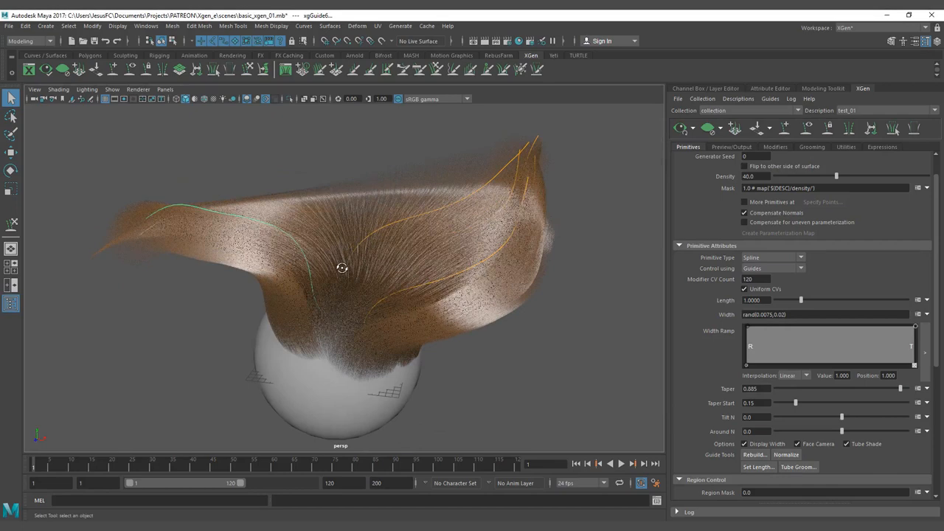
left_click_drag(342, 268, 363, 275)
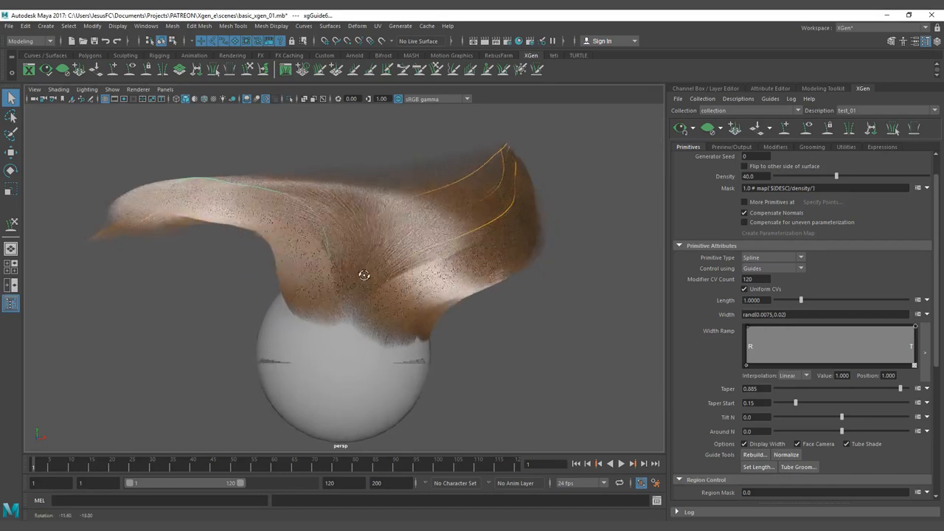
left_click_drag(365, 276, 390, 289)
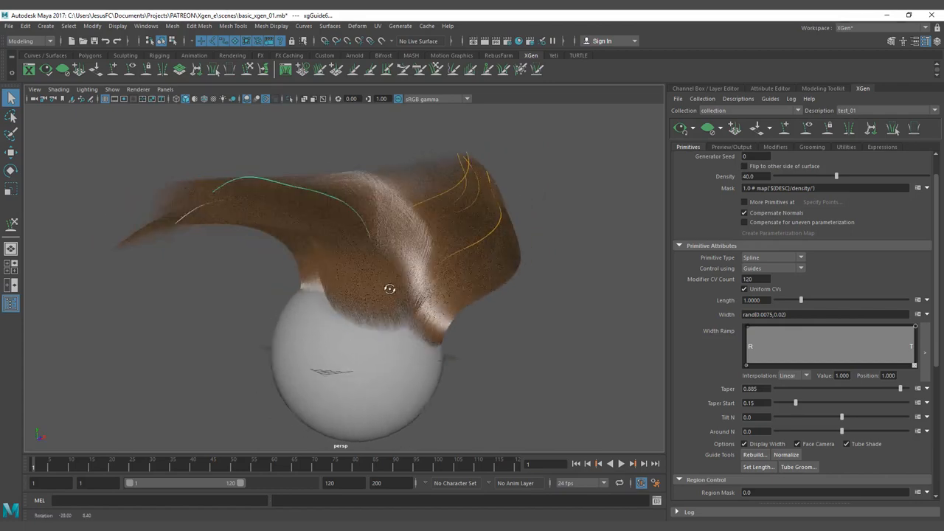
left_click_drag(390, 288, 353, 286)
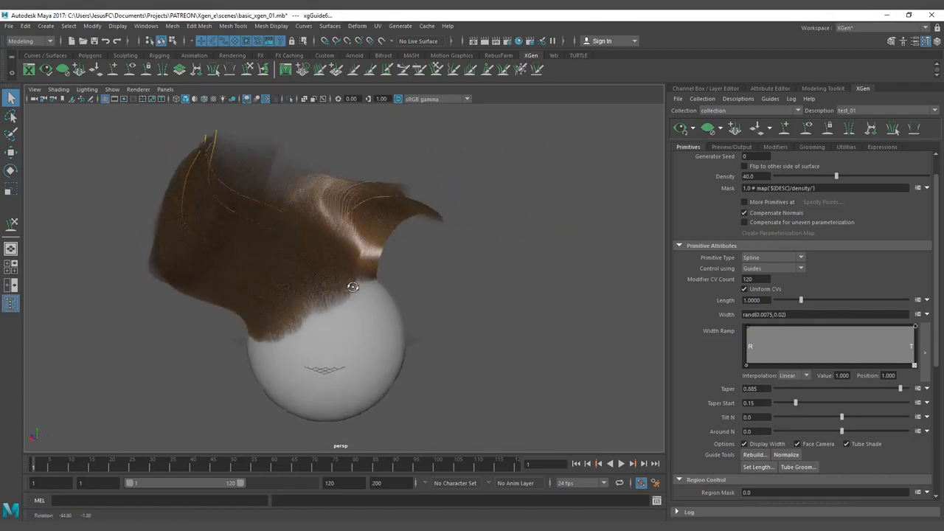
left_click_drag(353, 287, 357, 216)
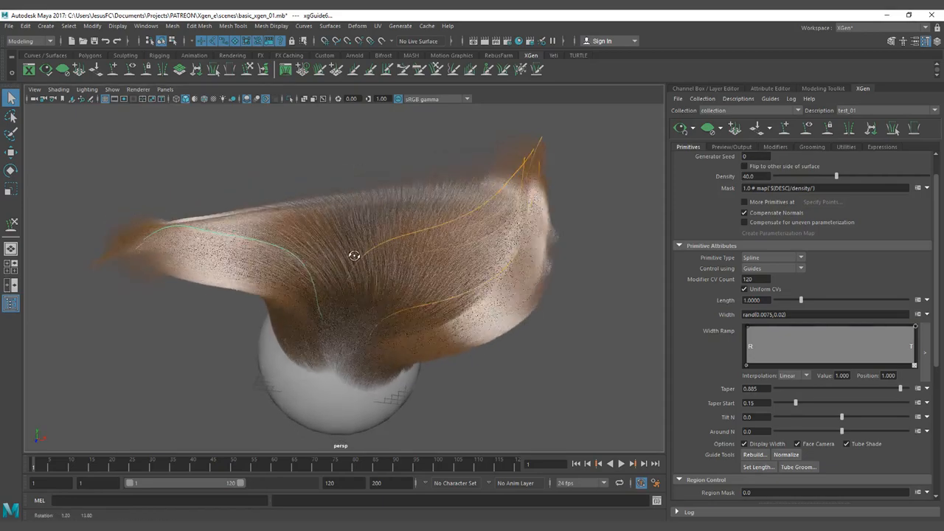
left_click_drag(354, 256, 379, 247)
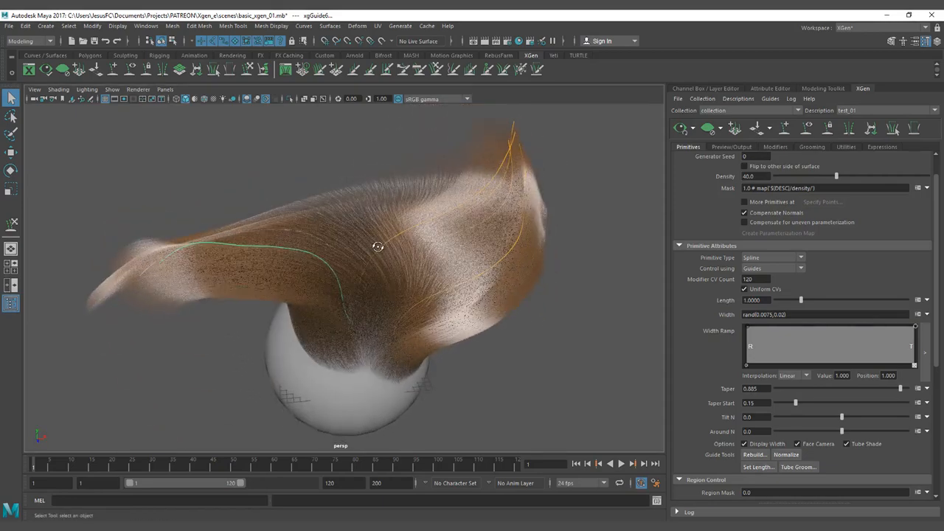
left_click_drag(378, 246, 366, 390)
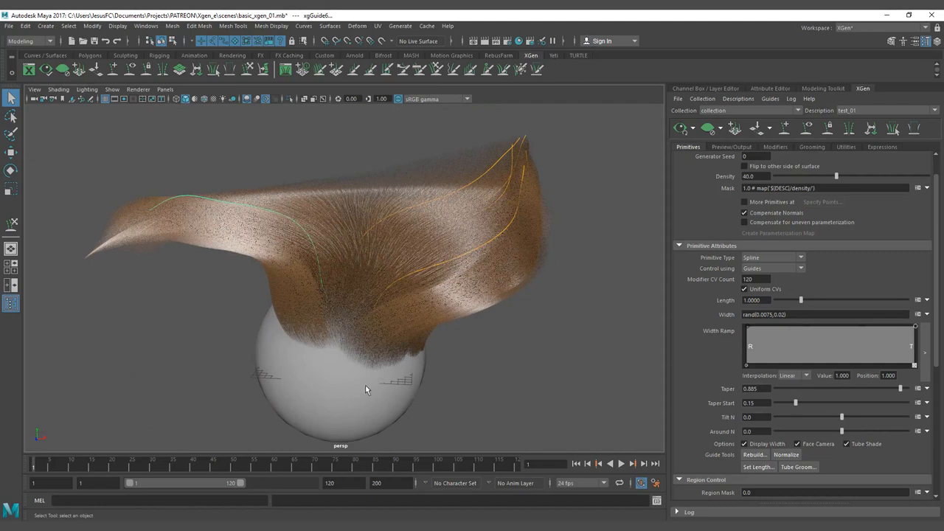
left_click_drag(366, 390, 377, 353)
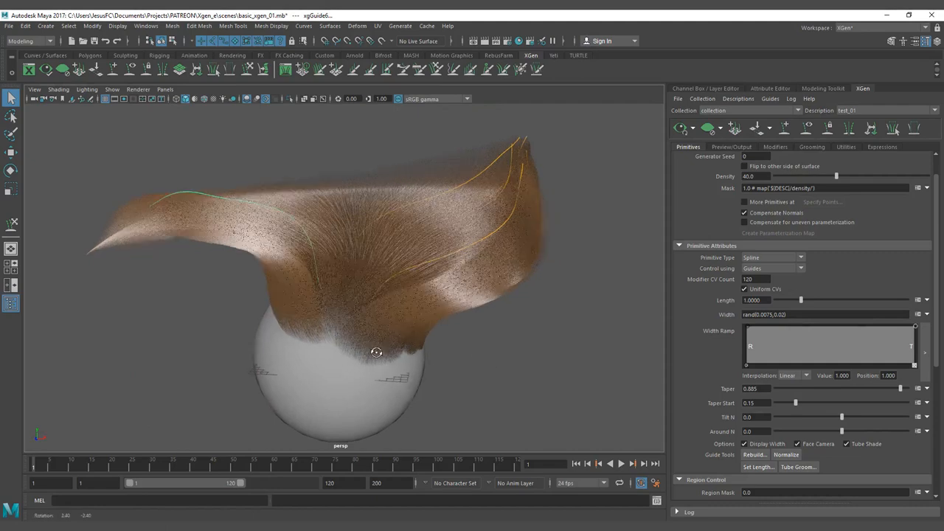
left_click_drag(376, 353, 331, 293)
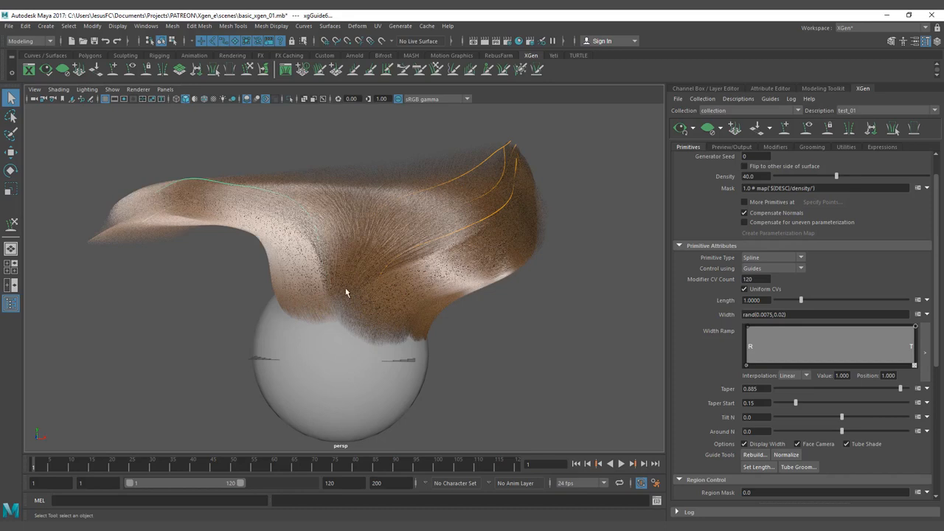
mouse_move(352, 294)
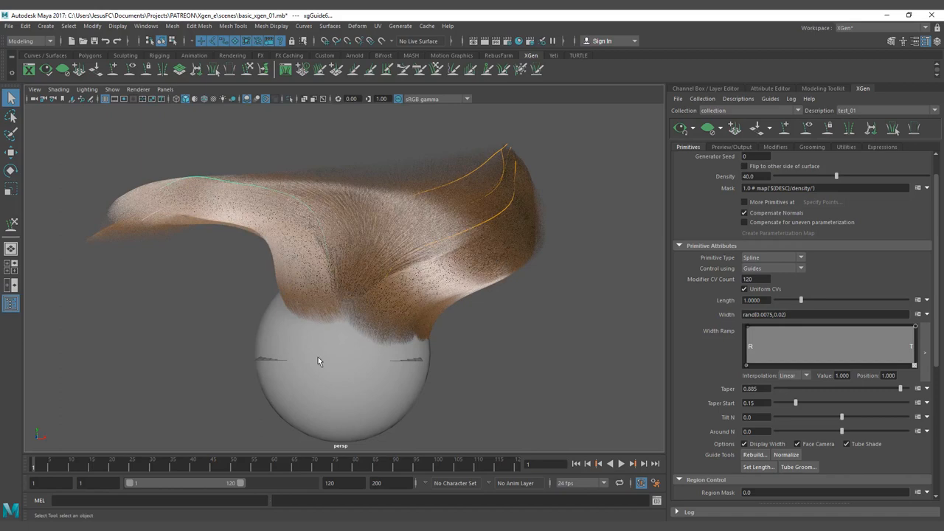
left_click_drag(319, 361, 330, 358)
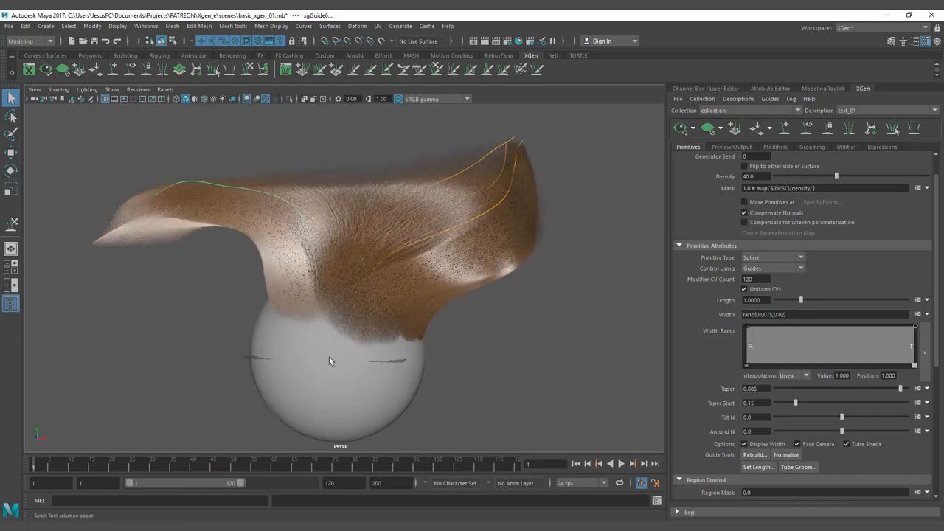
mouse_move(335, 307)
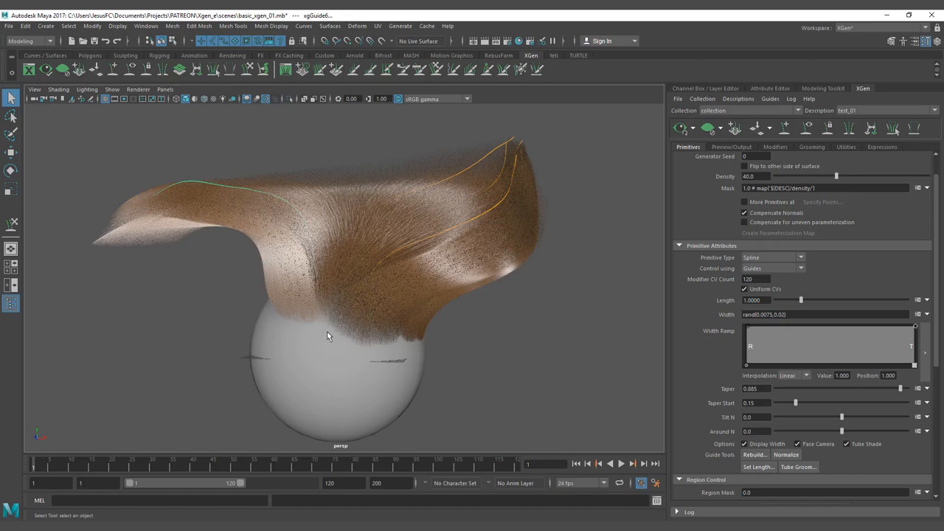
mouse_move(356, 370)
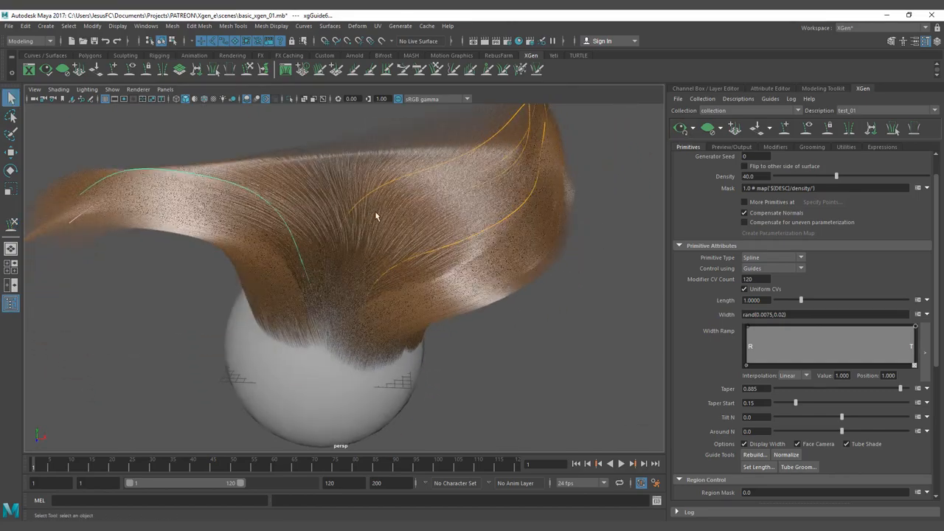
scroll("down", 3)
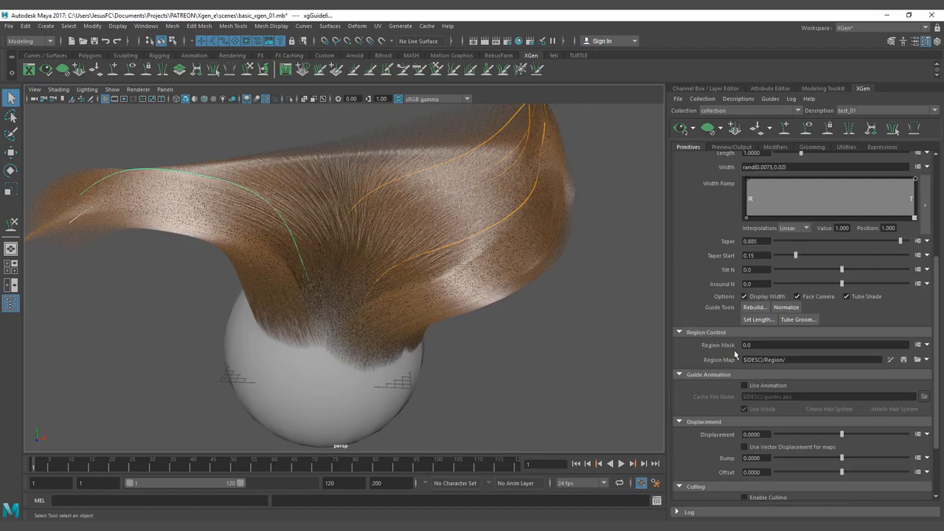
mouse_move(749, 356)
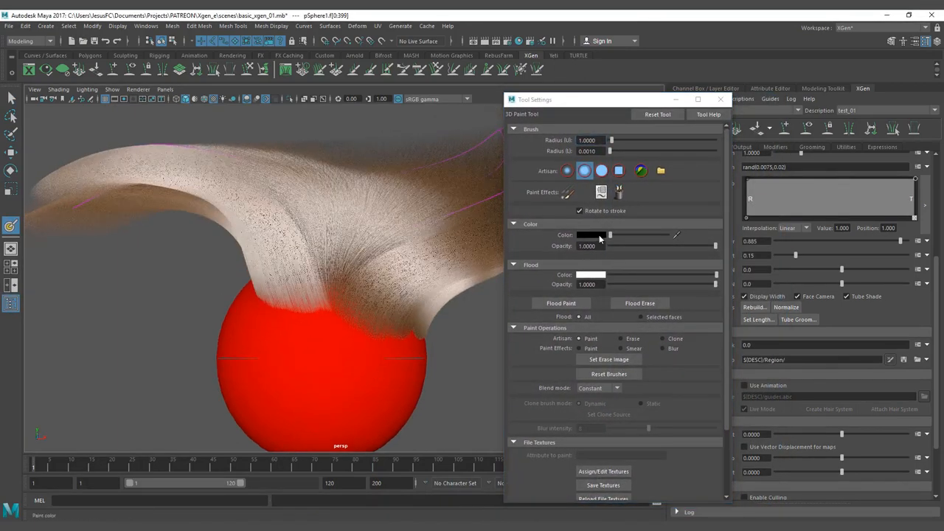
- Change the 3D Paint colour from black to red and pick the solid brush profile
left_click(590, 235)
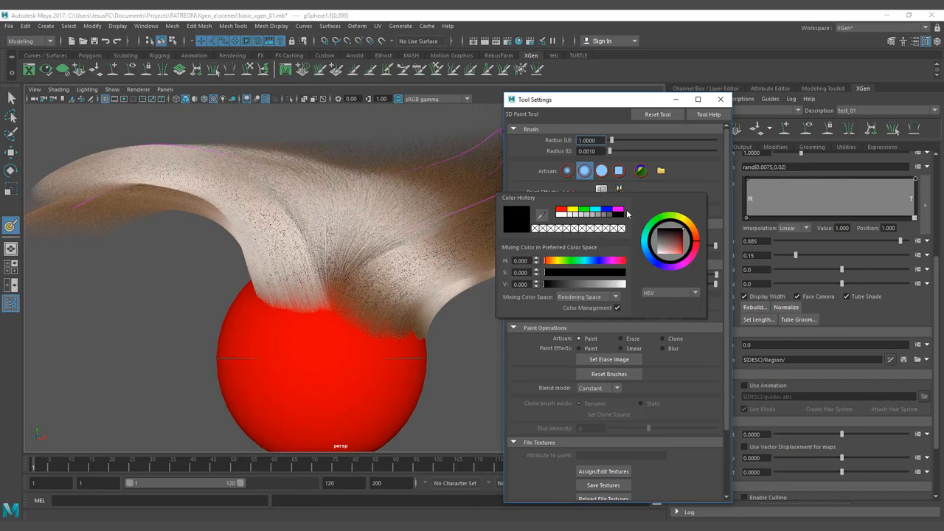
mouse_move(574, 213)
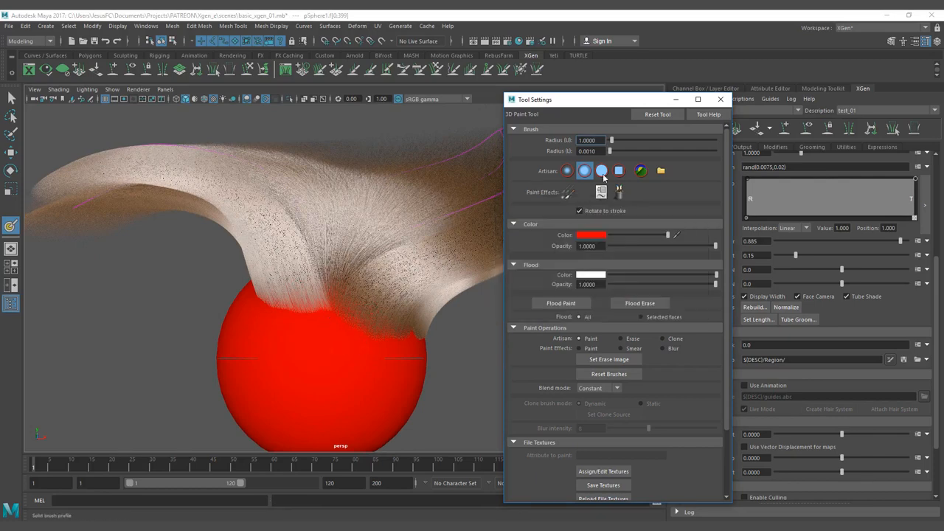
left_click(591, 235)
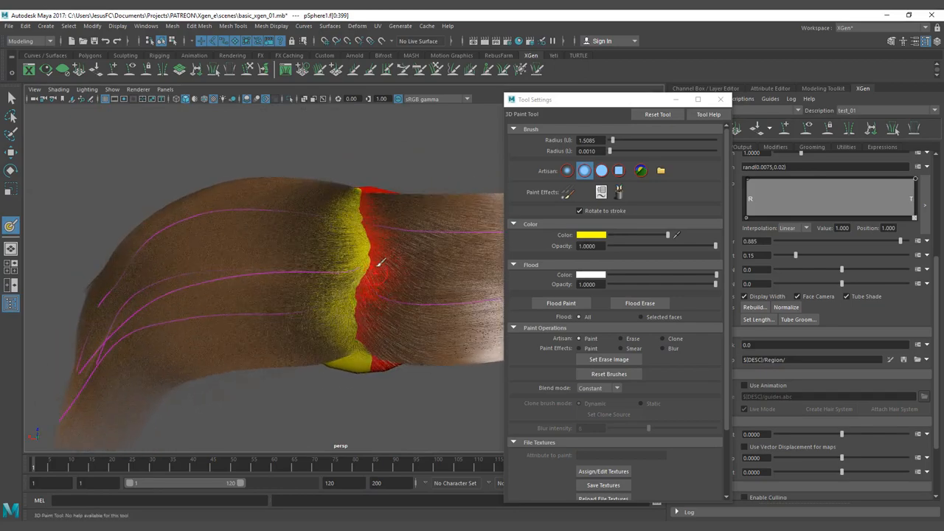
- Paint a yellow band across the red sphere and save the region texture
left_click_drag(368, 266, 276, 267)
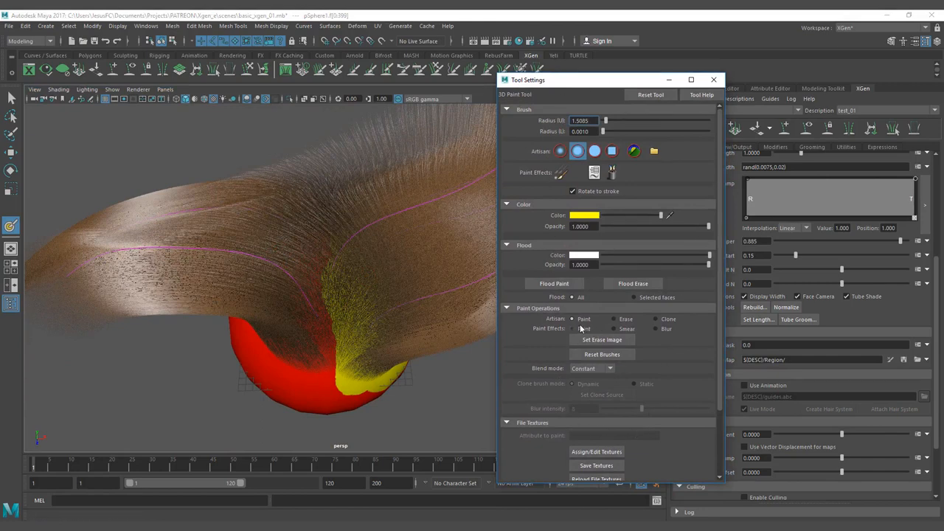
mouse_move(544, 400)
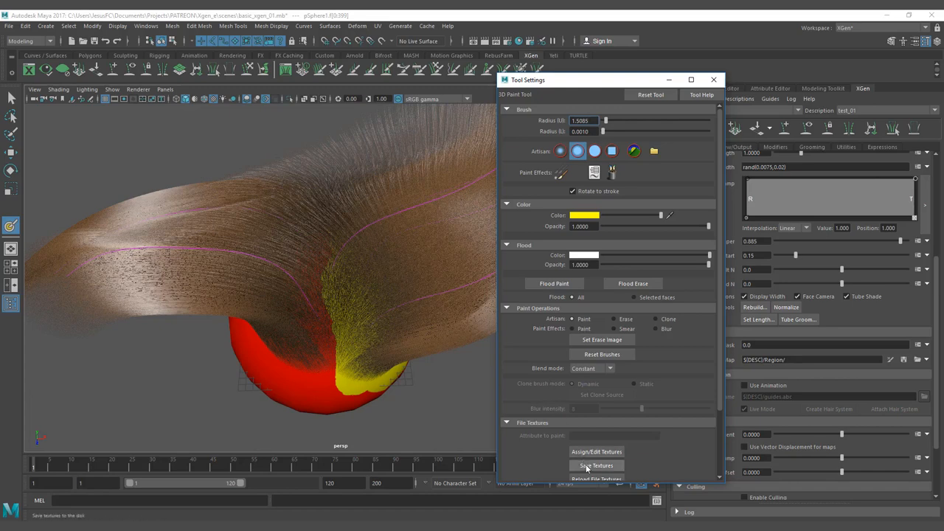
left_click(596, 466)
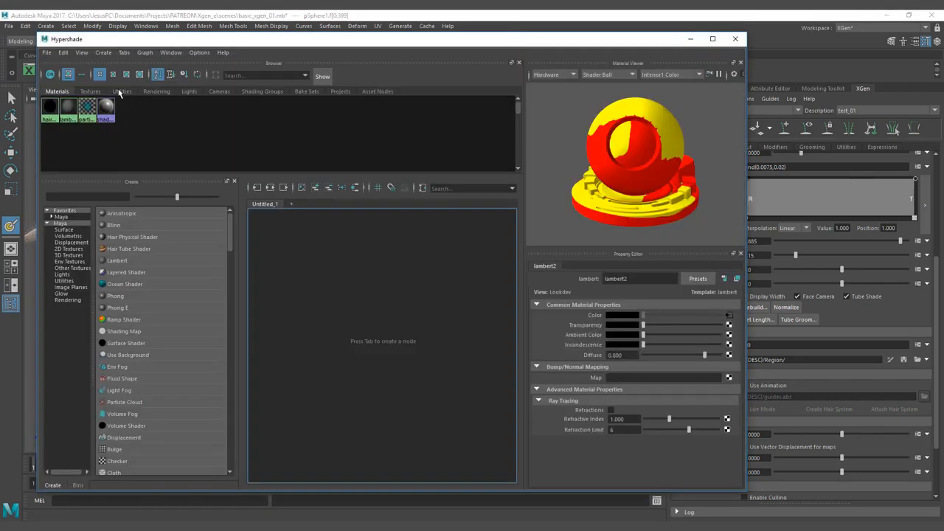
- List texture nodes to show file1 with the pSphereShape1_collection_test_01_Region.iff map
left_click(90, 90)
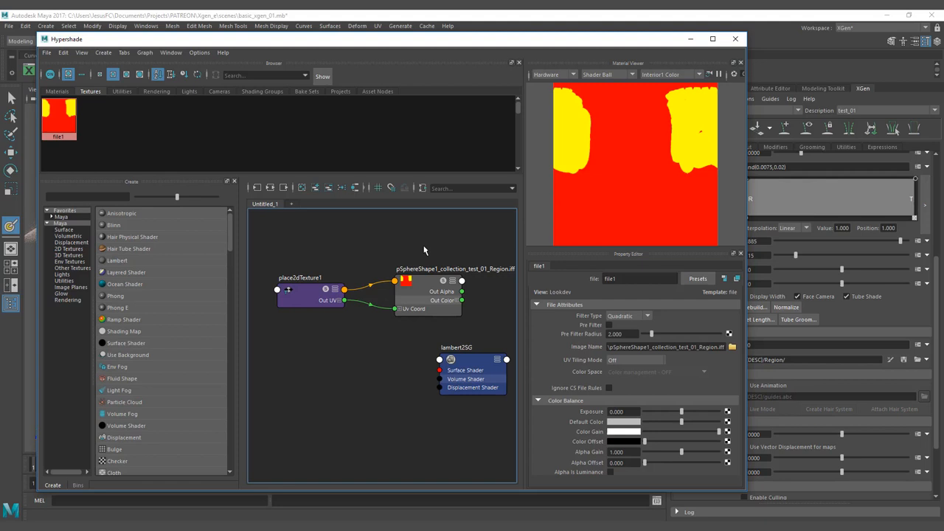
mouse_move(486, 284)
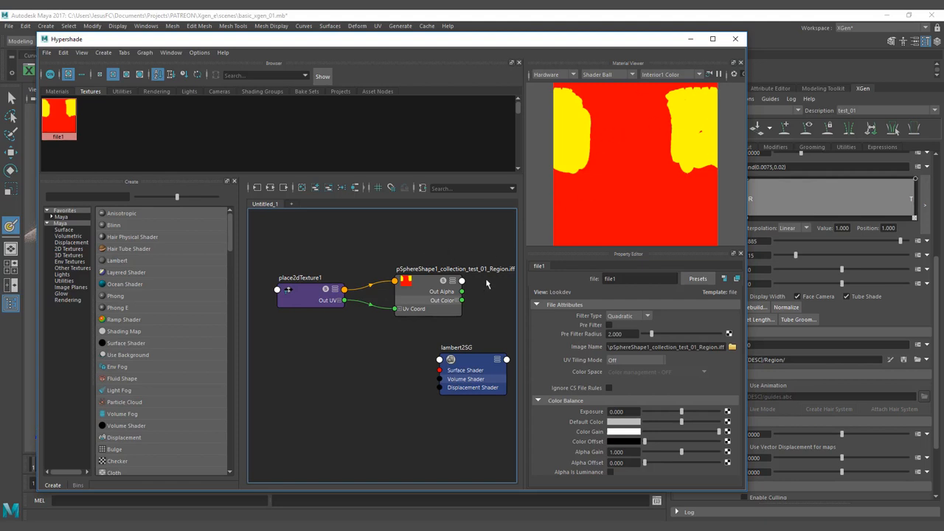
mouse_move(703, 138)
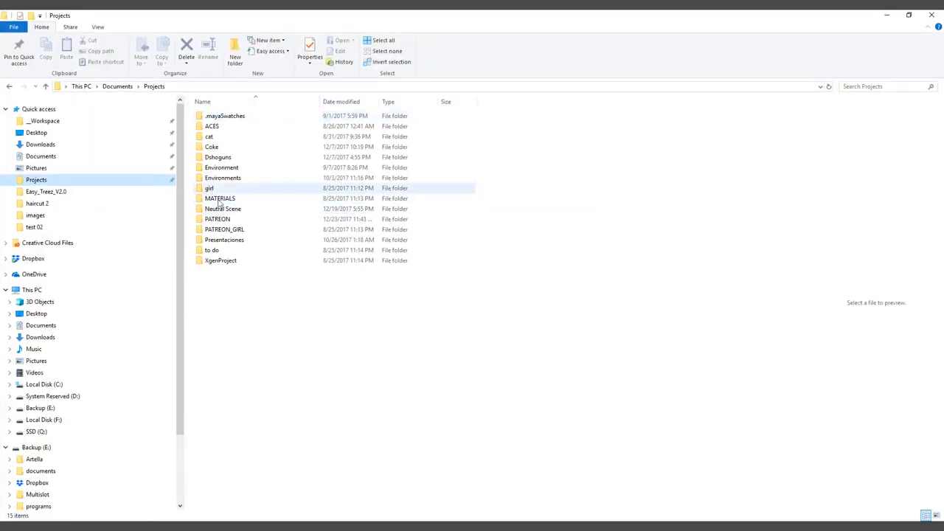
- Browse to sourceimages > 3dPaintTextures > basic_xgen_01 and read the painted Region .iff file name
double_click(217, 218)
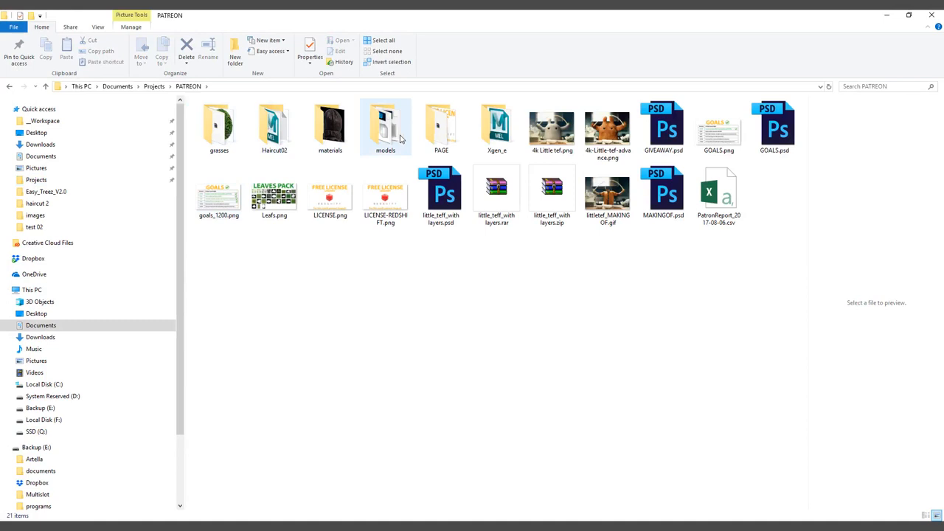
double_click(497, 126)
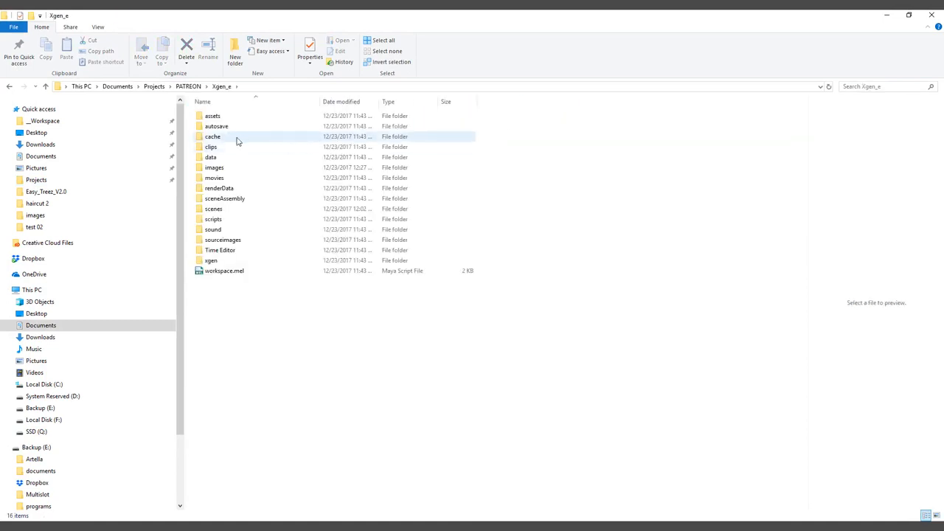
double_click(214, 167)
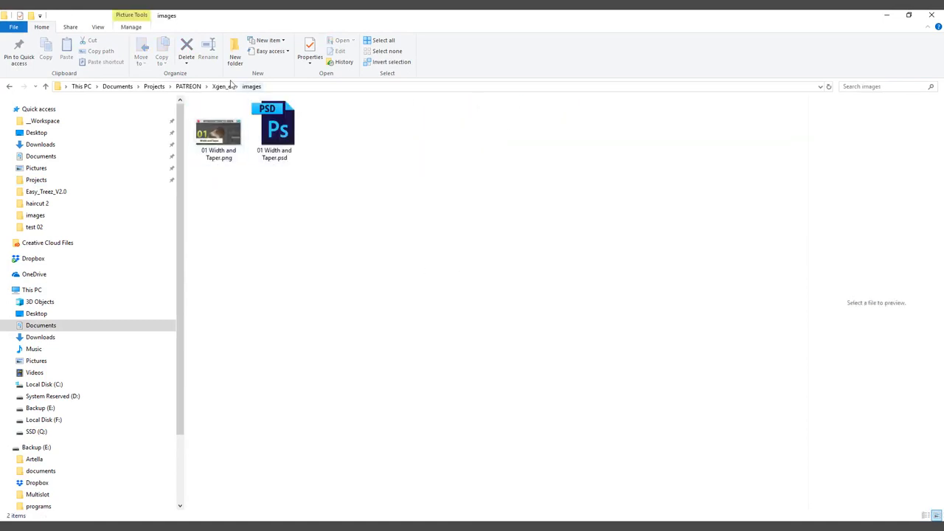
left_click(221, 86)
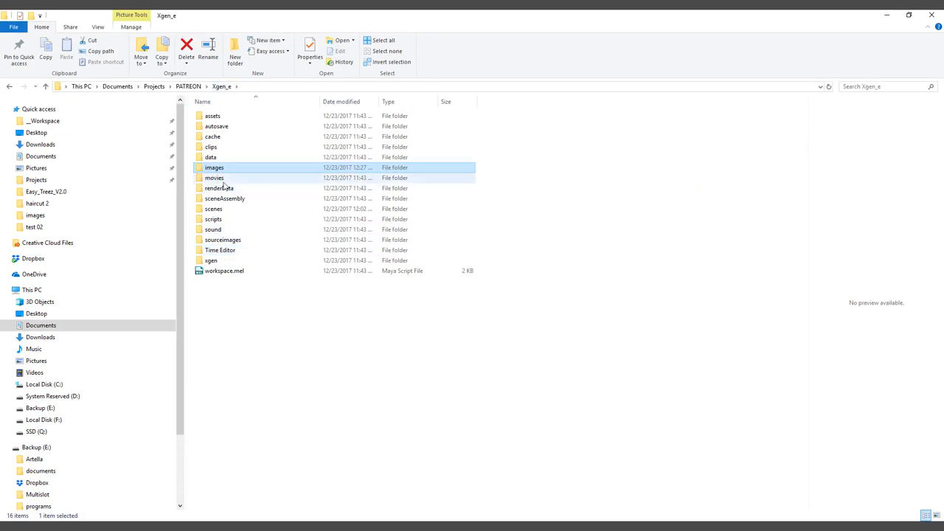
double_click(223, 240)
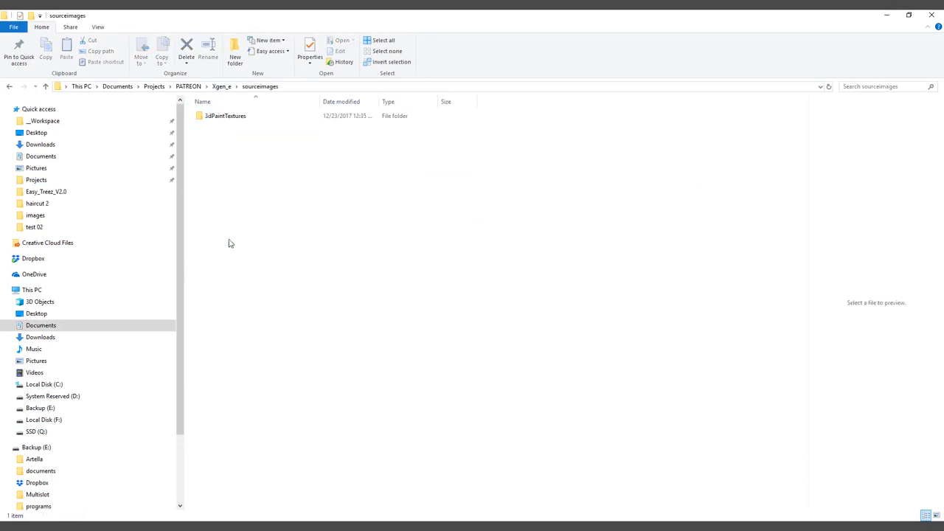
double_click(225, 116)
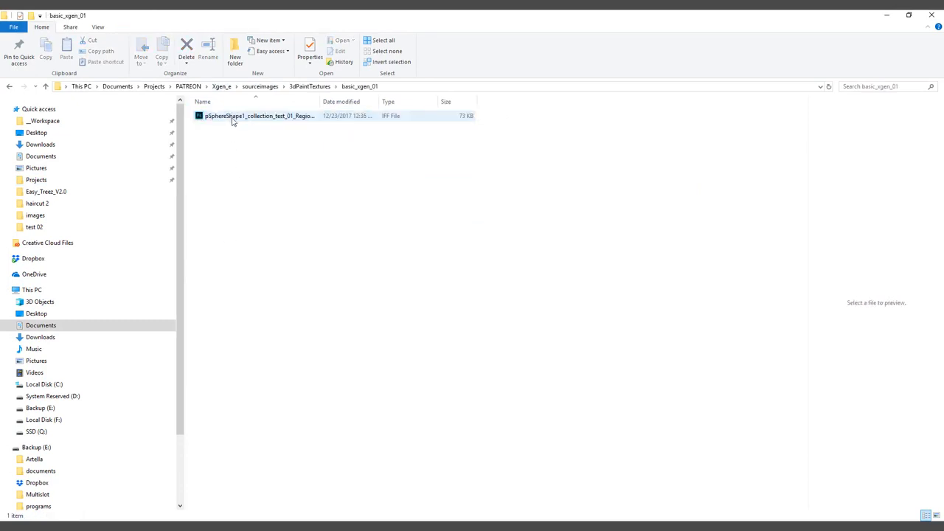
left_click_drag(318, 101, 413, 101)
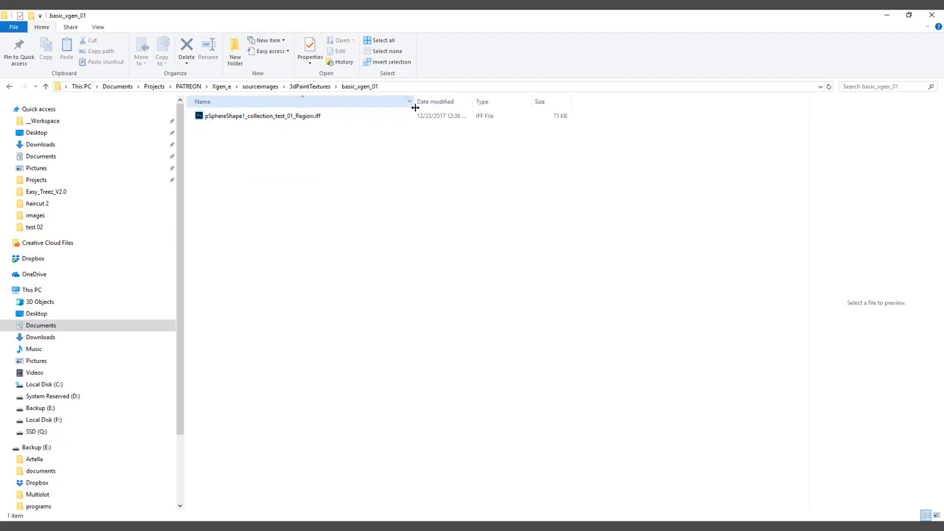
- Open Xgen_e > xgen > collections > collection > test_01 > Region holding pSphere1.ptx
left_click(310, 87)
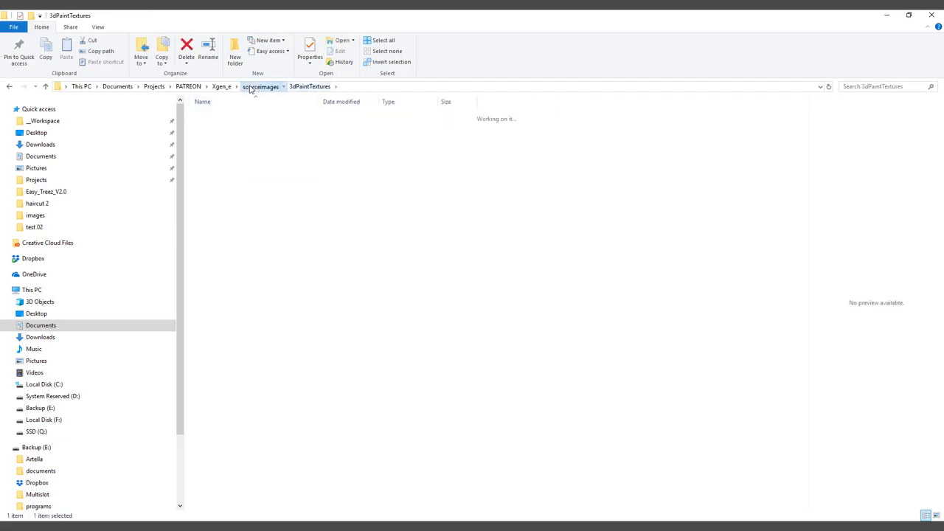
left_click(222, 87)
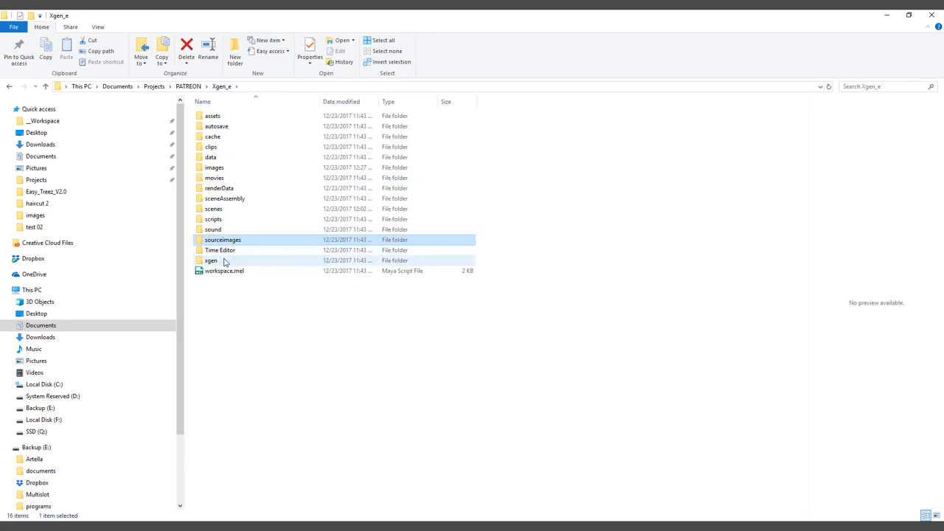
double_click(210, 261)
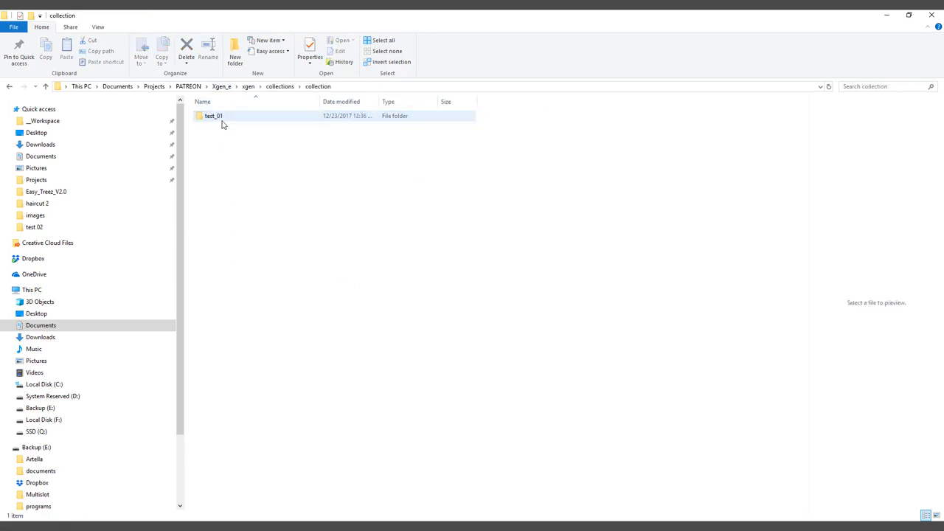
double_click(213, 116)
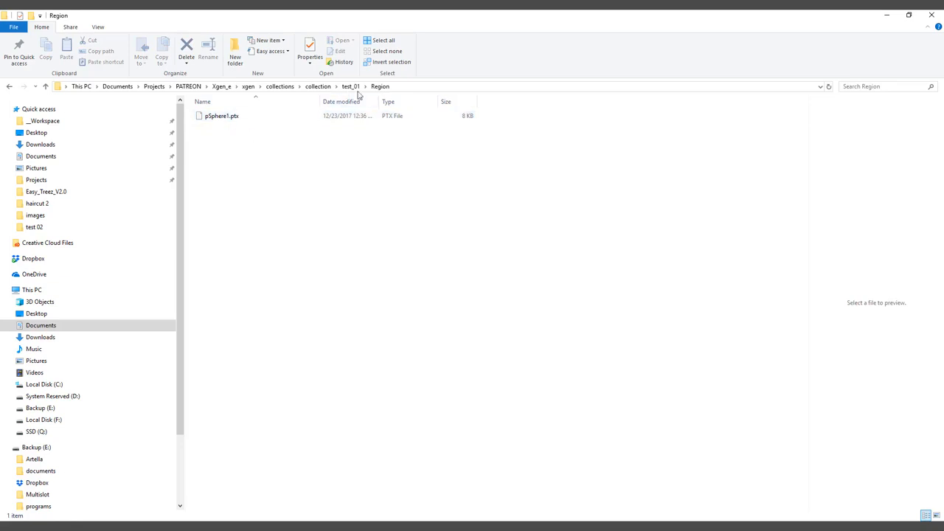
left_click(221, 116)
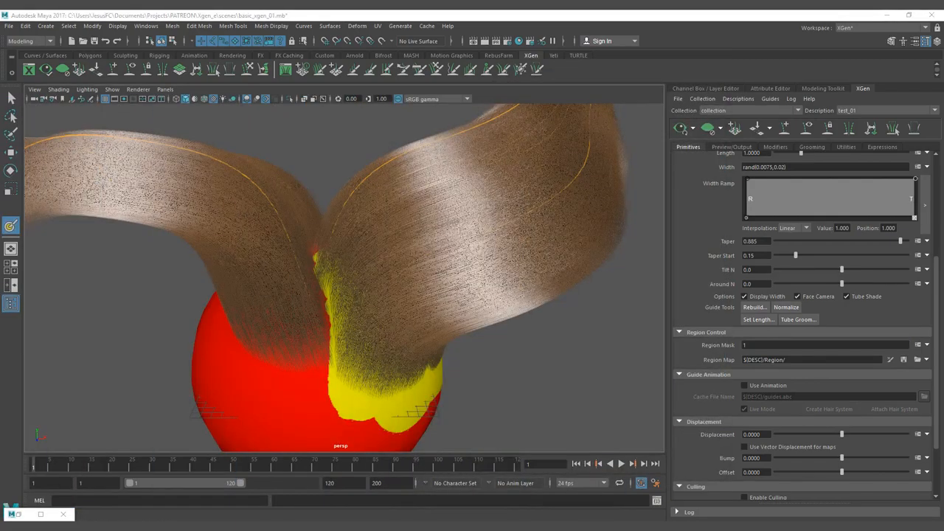
- Orbit around the sphere to inspect the hair split into two partings
left_click_drag(369, 295, 265, 214)
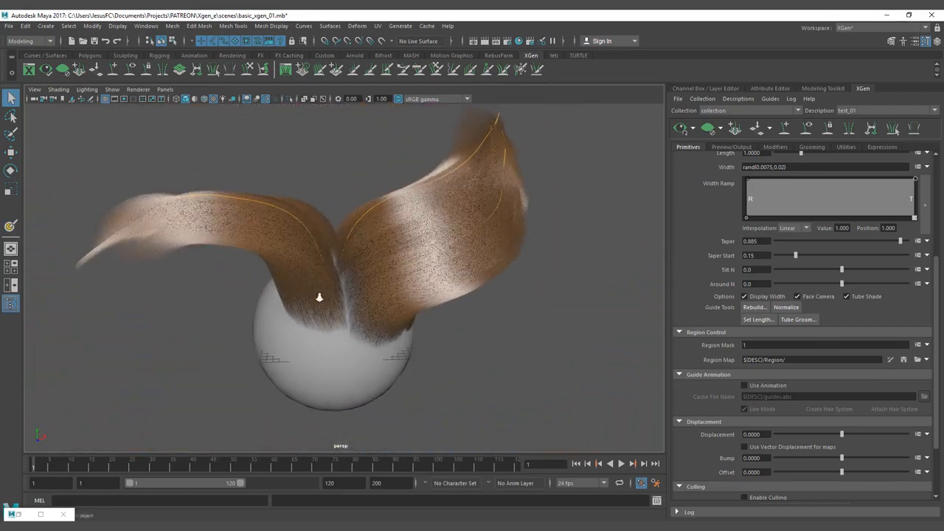
left_click_drag(320, 298, 360, 279)
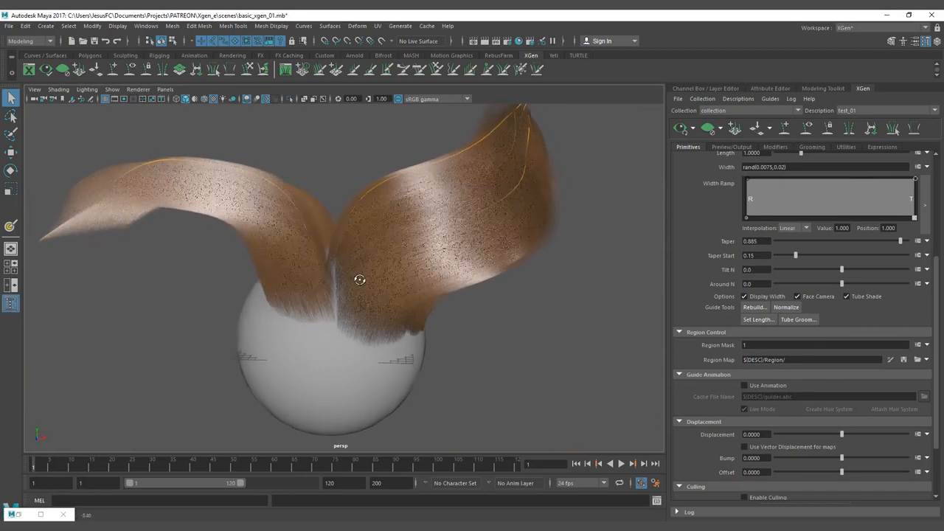
left_click_drag(360, 280, 352, 299)
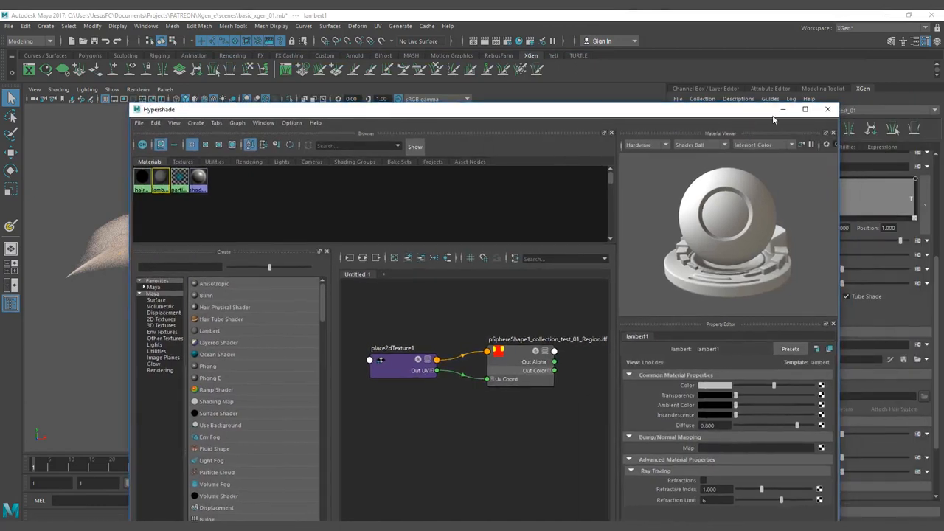
- Close the Hypershade window and the 3D Paint Tool settings window
left_click(827, 109)
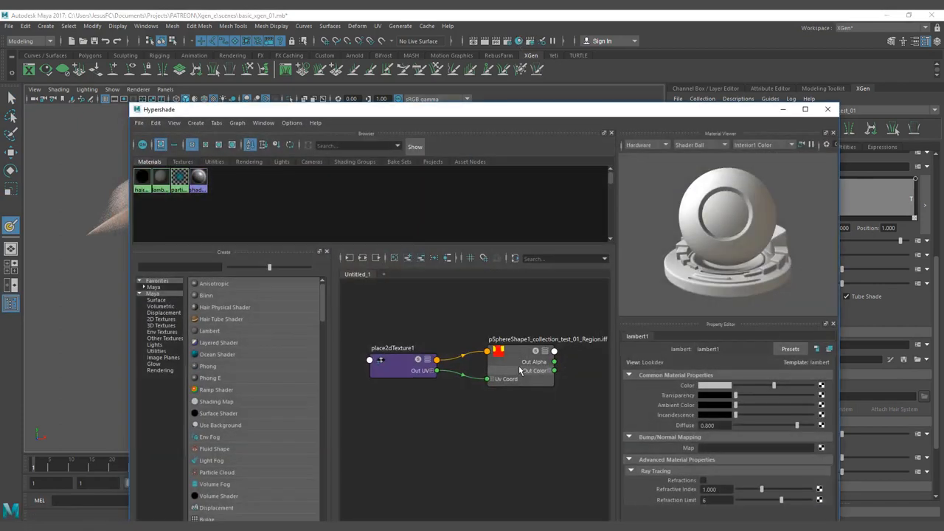
left_click(520, 367)
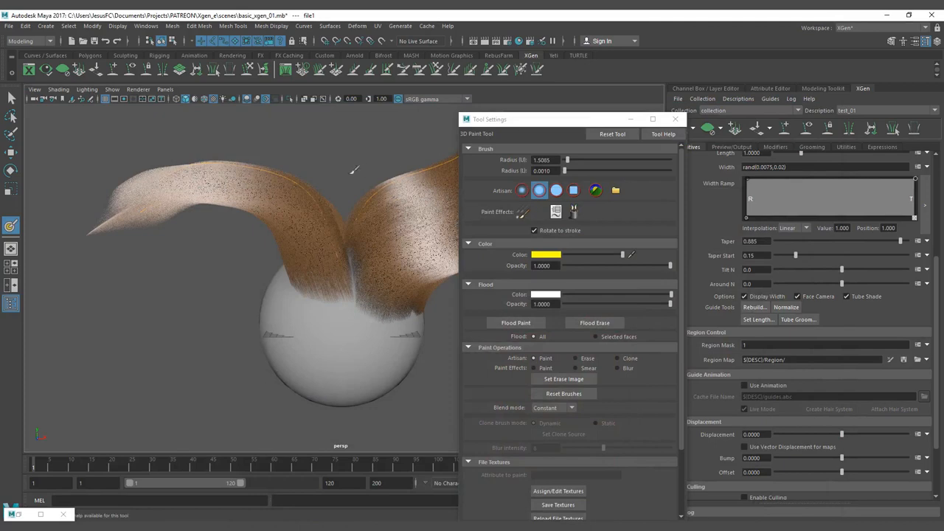
left_click(675, 119)
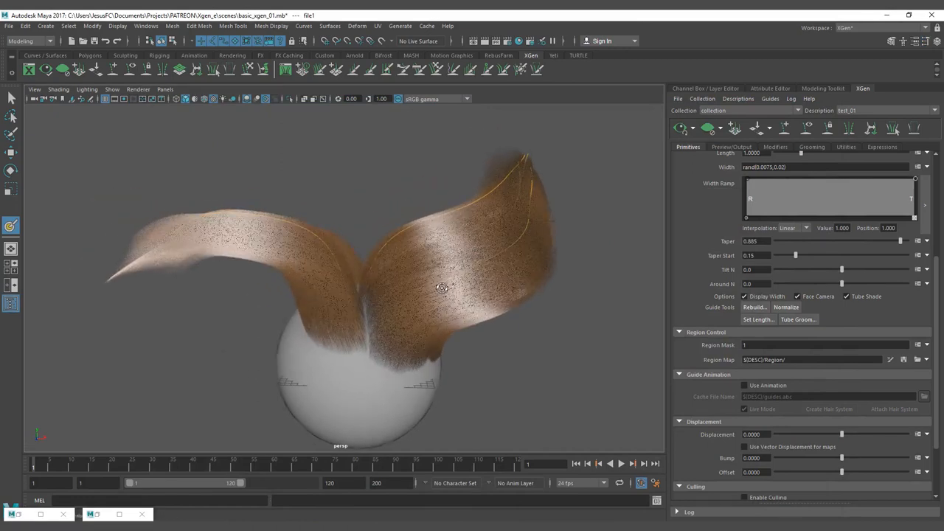
mouse_move(322, 255)
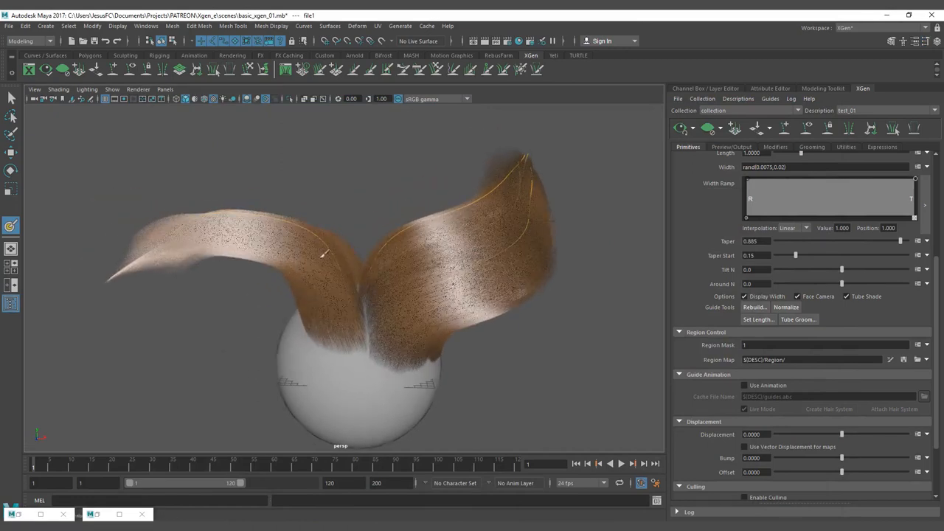